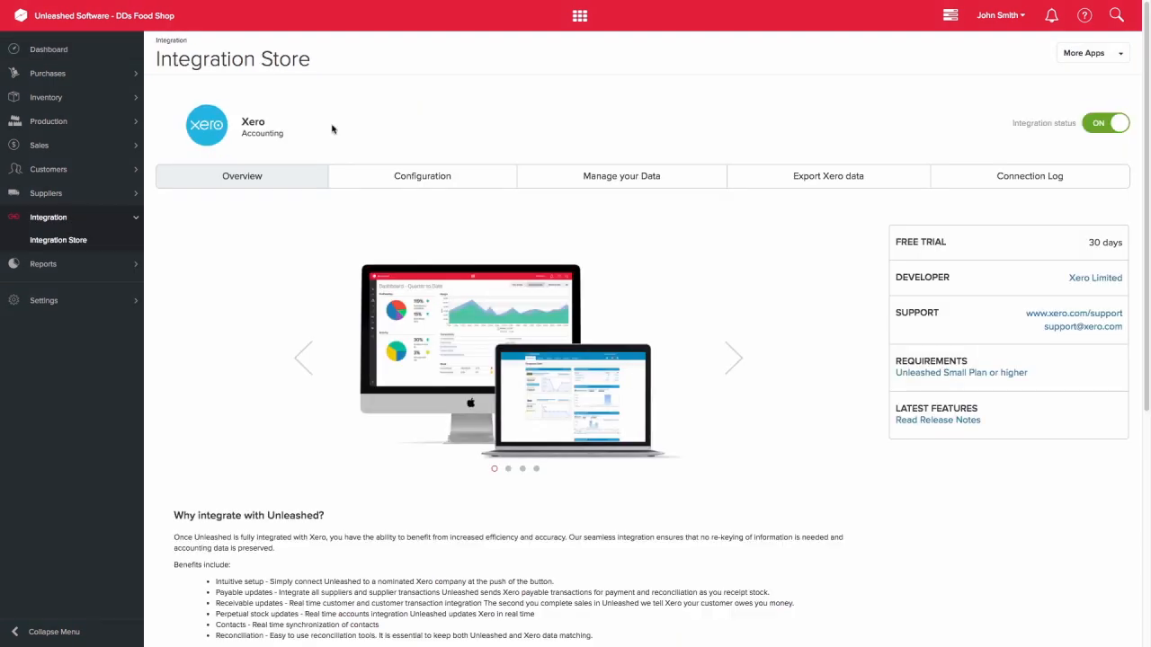
mouse_move(745, 149)
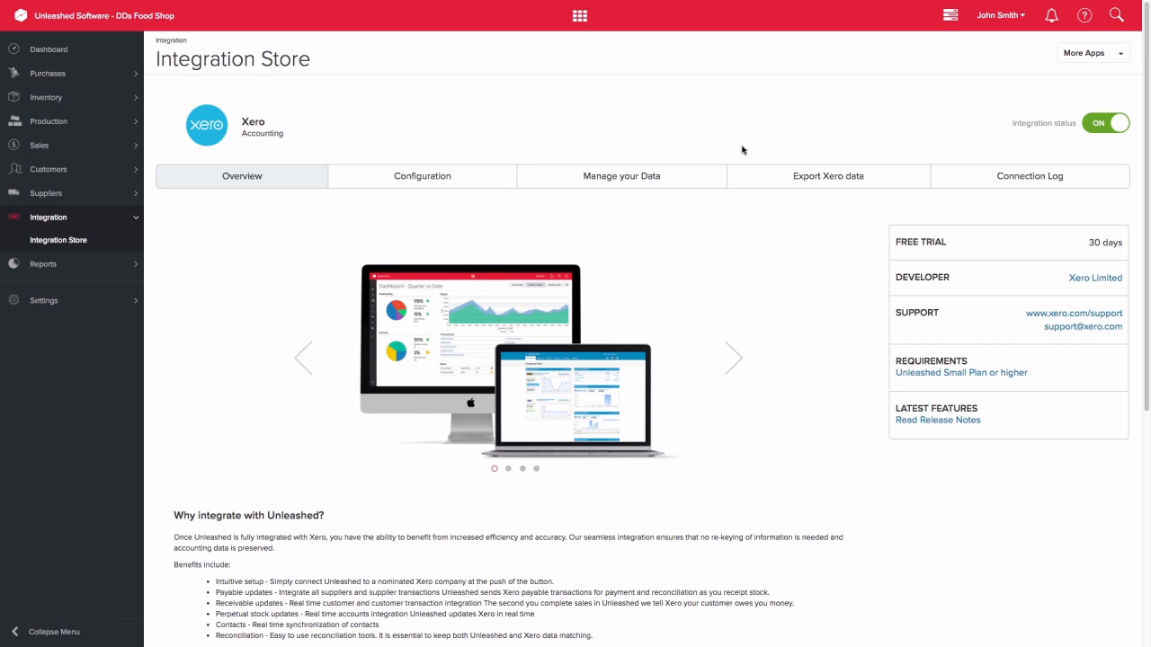
Show the Export Xero data sales invoices list after checking the empty Purchase Orders tab, and start editing the date range
left_click(827, 176)
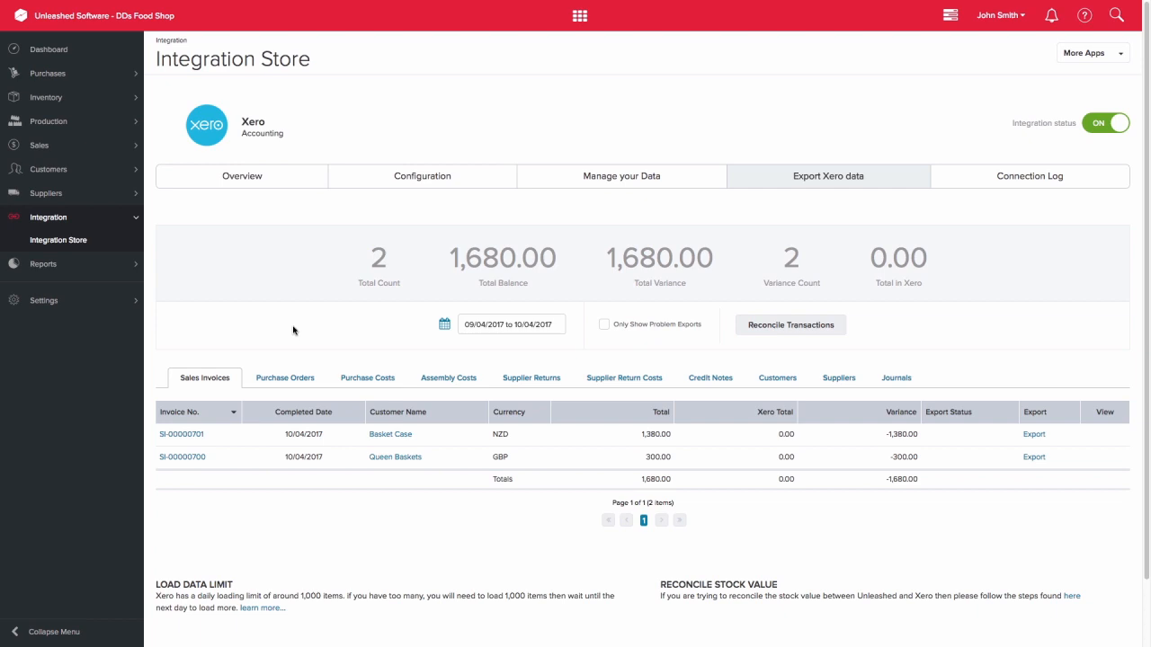
mouse_move(288, 331)
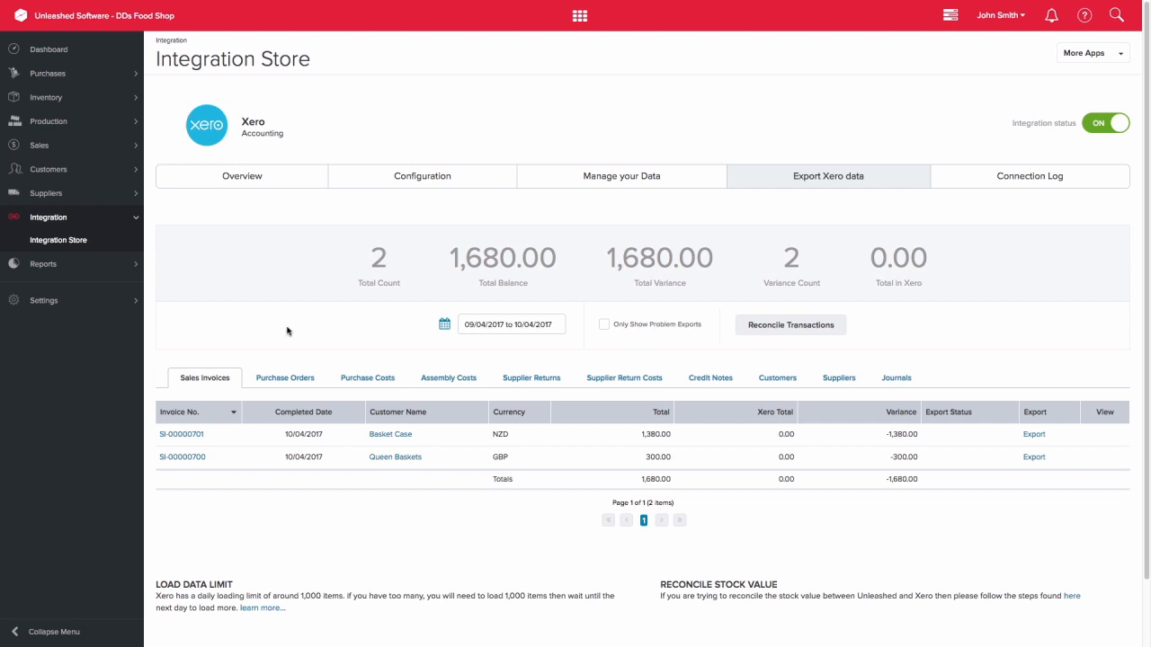
left_click(284, 378)
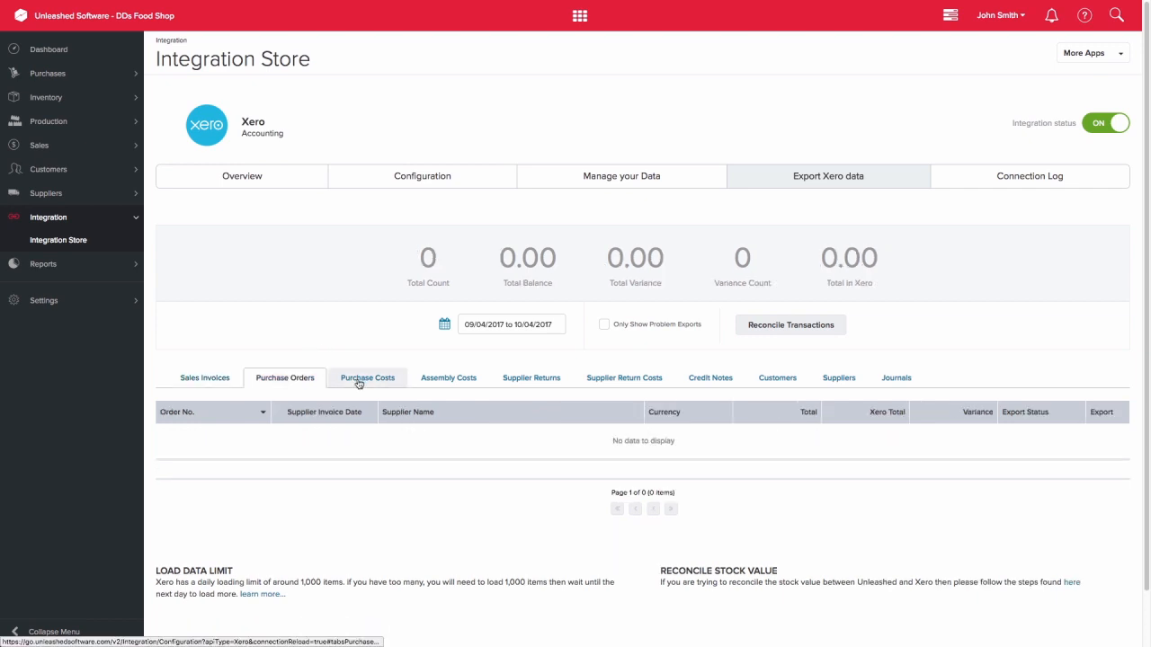
left_click(205, 377)
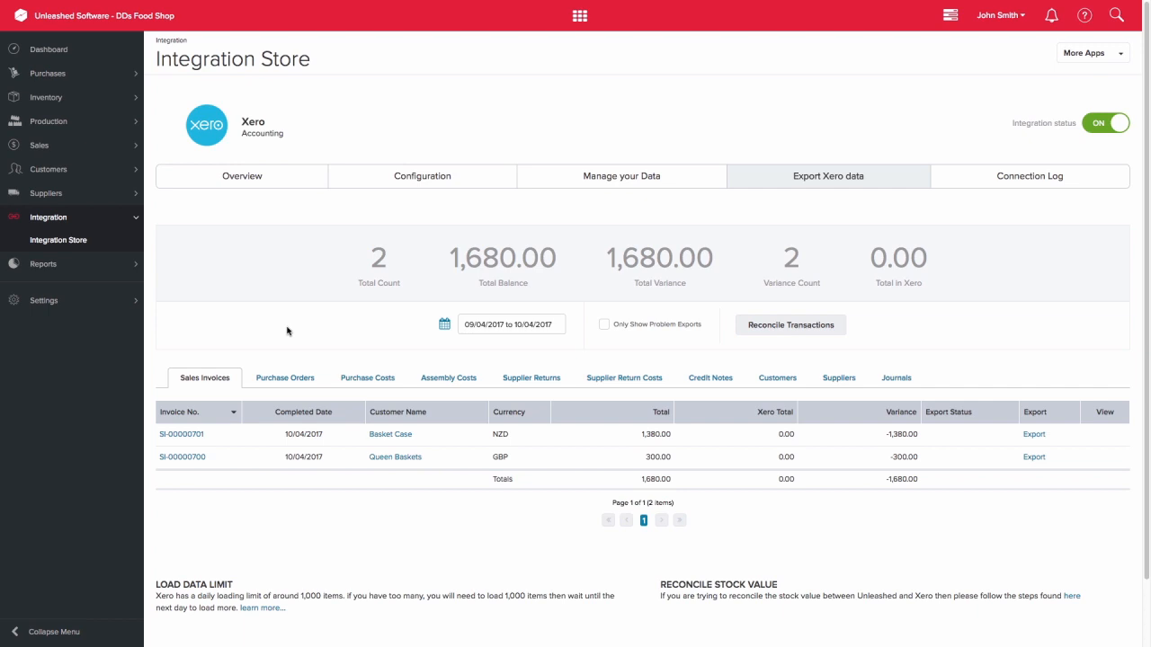
left_click(511, 324)
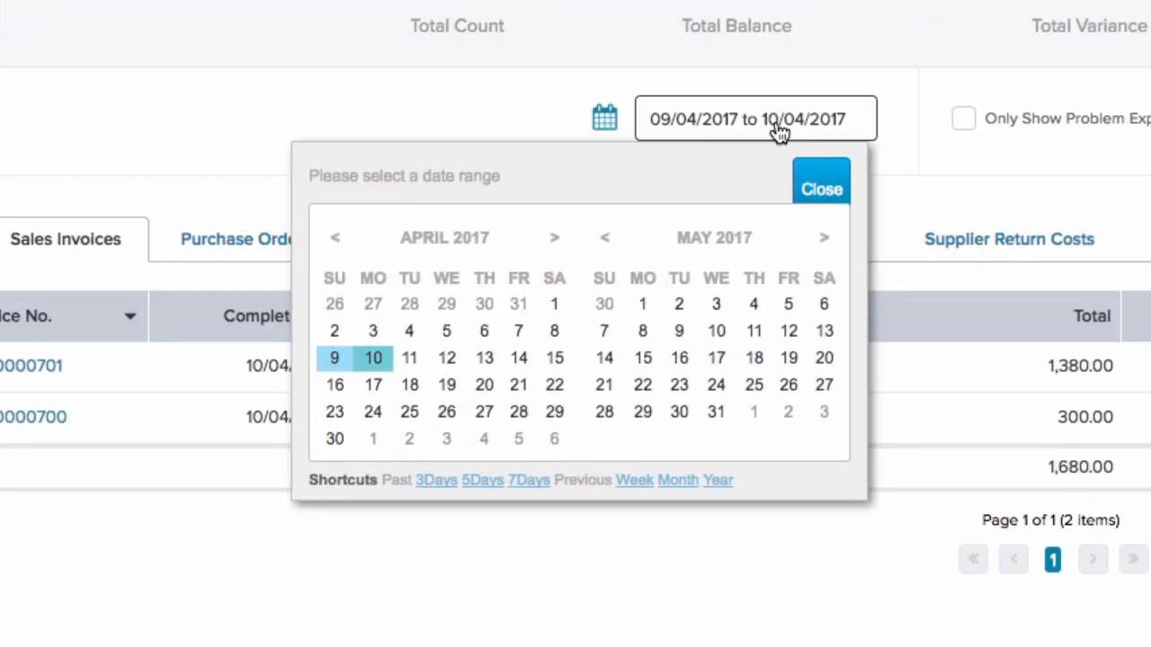
Pick 9 April 2017 to 10 April 2017 in the date picker and confirm the range
left_click(334, 357)
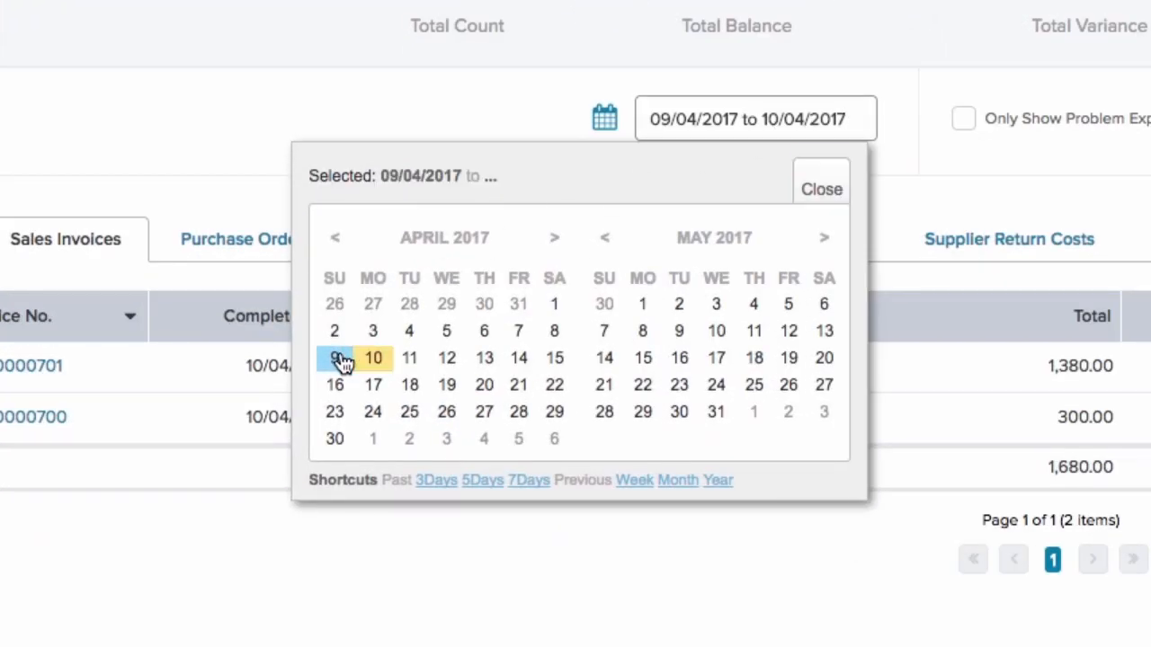
left_click(373, 358)
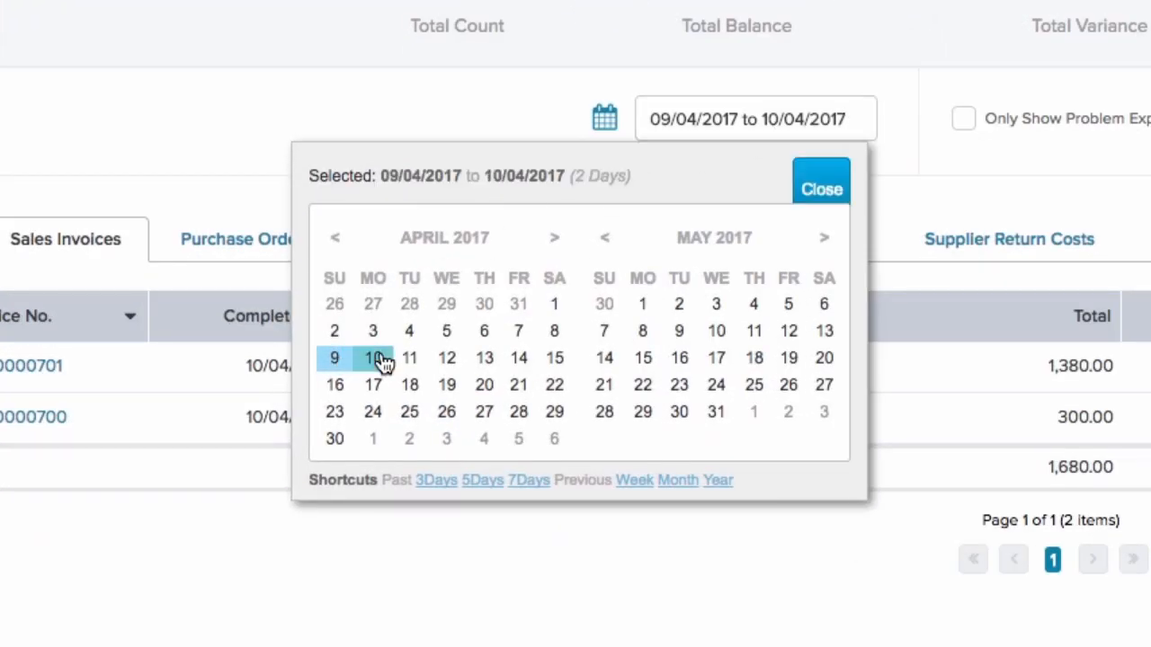
left_click(820, 184)
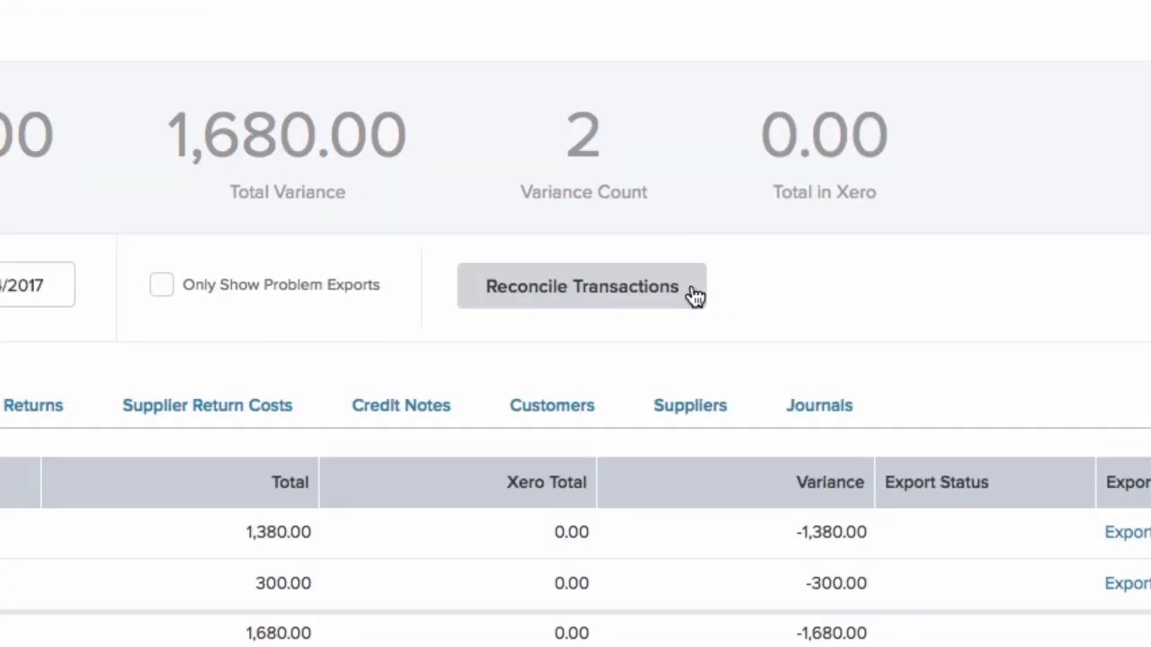
Run Reconcile Transactions, check the Xero Reconcile - Sales Invoices notification, and return to the export results showing zero variance
left_click(583, 286)
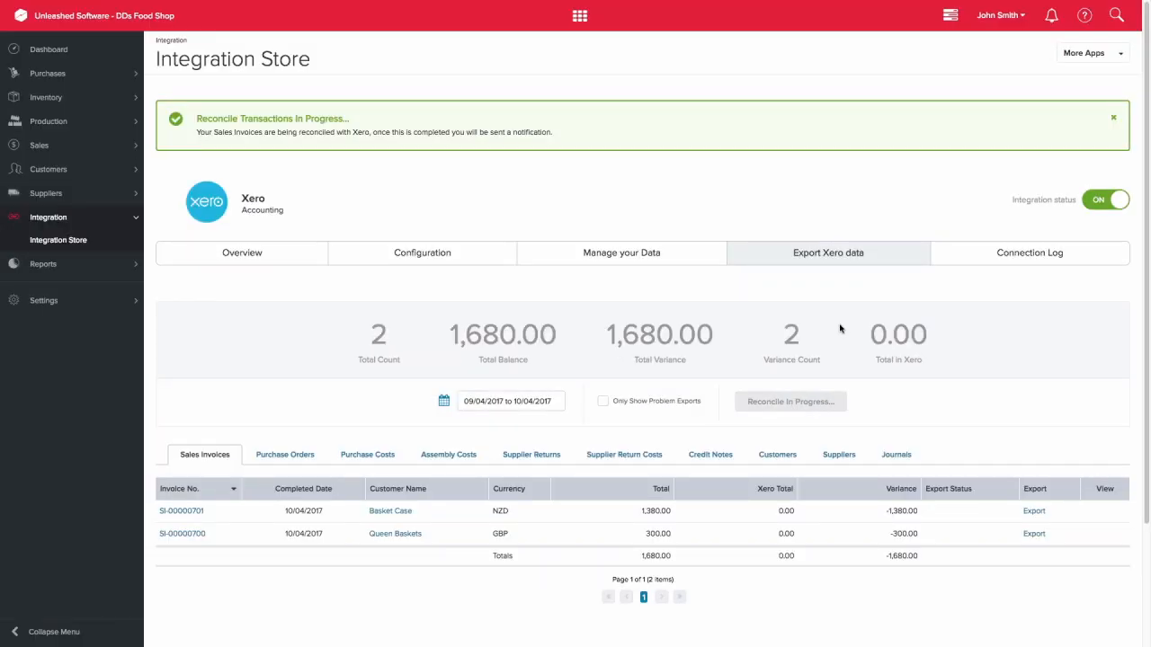
left_click(1046, 15)
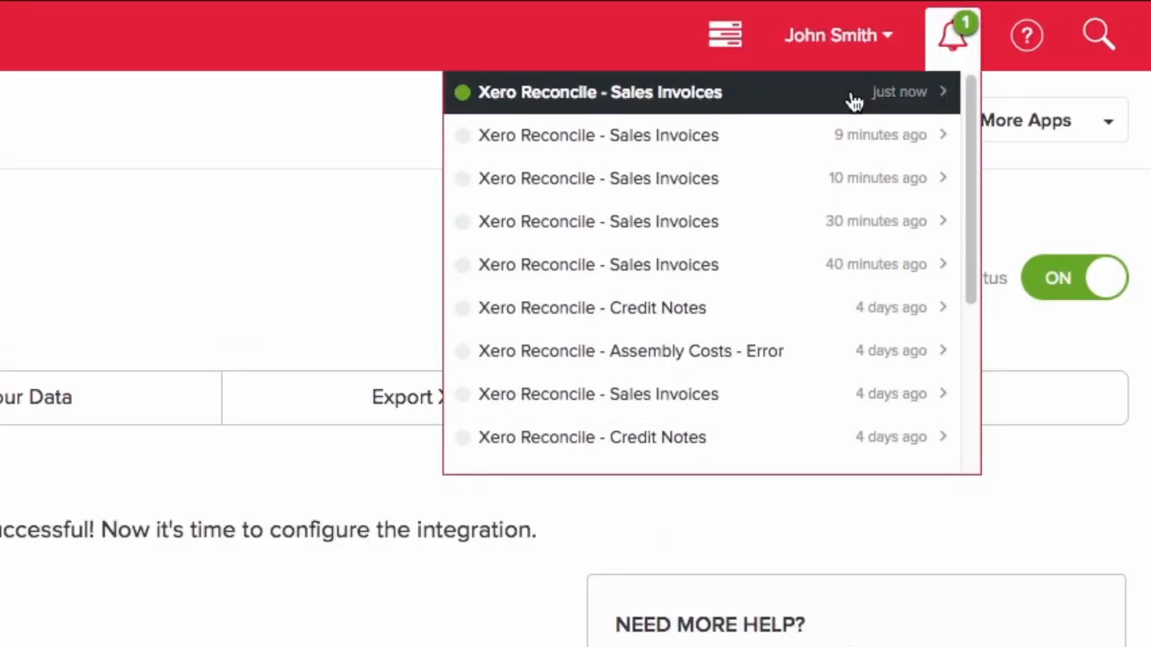
left_click(597, 92)
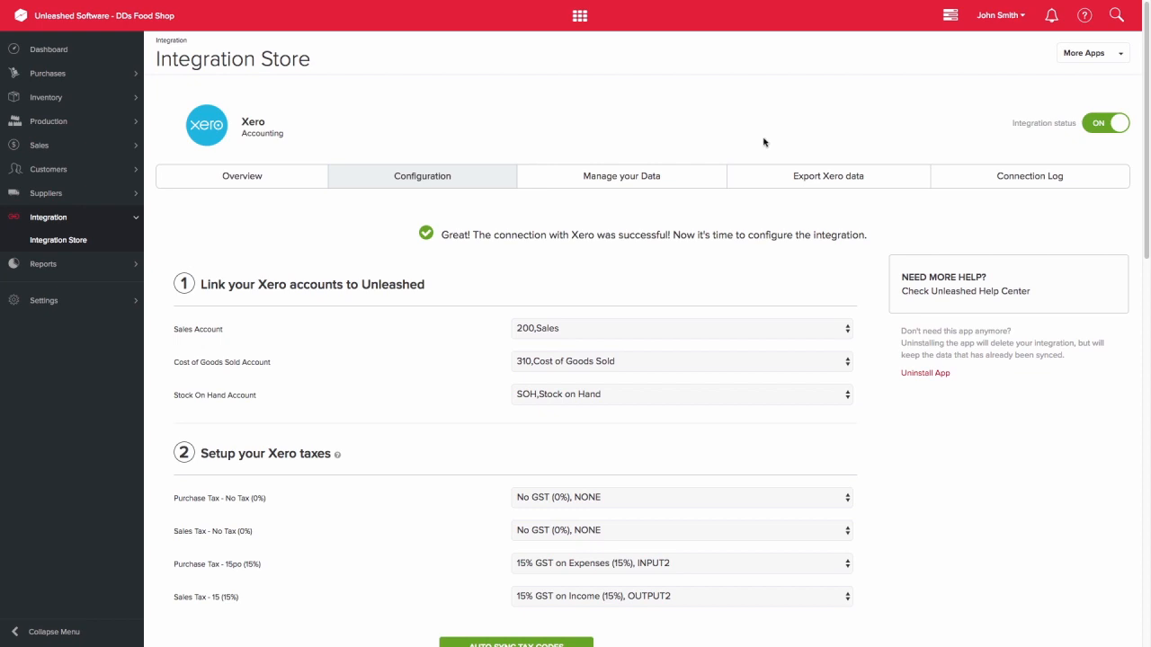
left_click(827, 177)
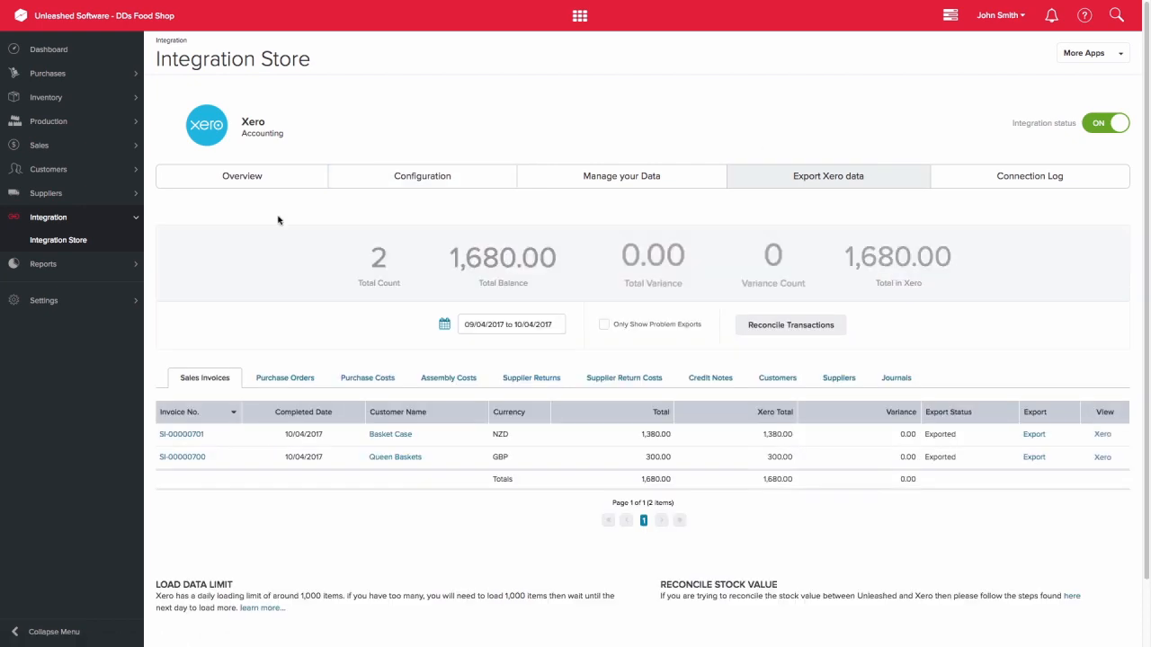
mouse_move(532, 331)
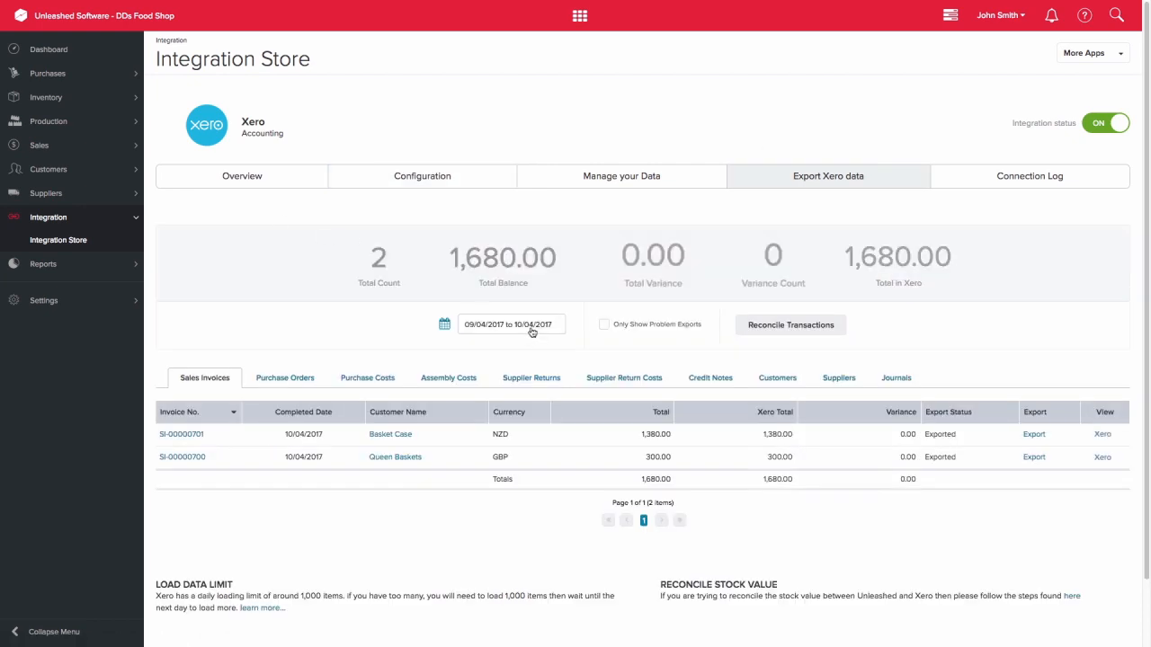
left_click(510, 324)
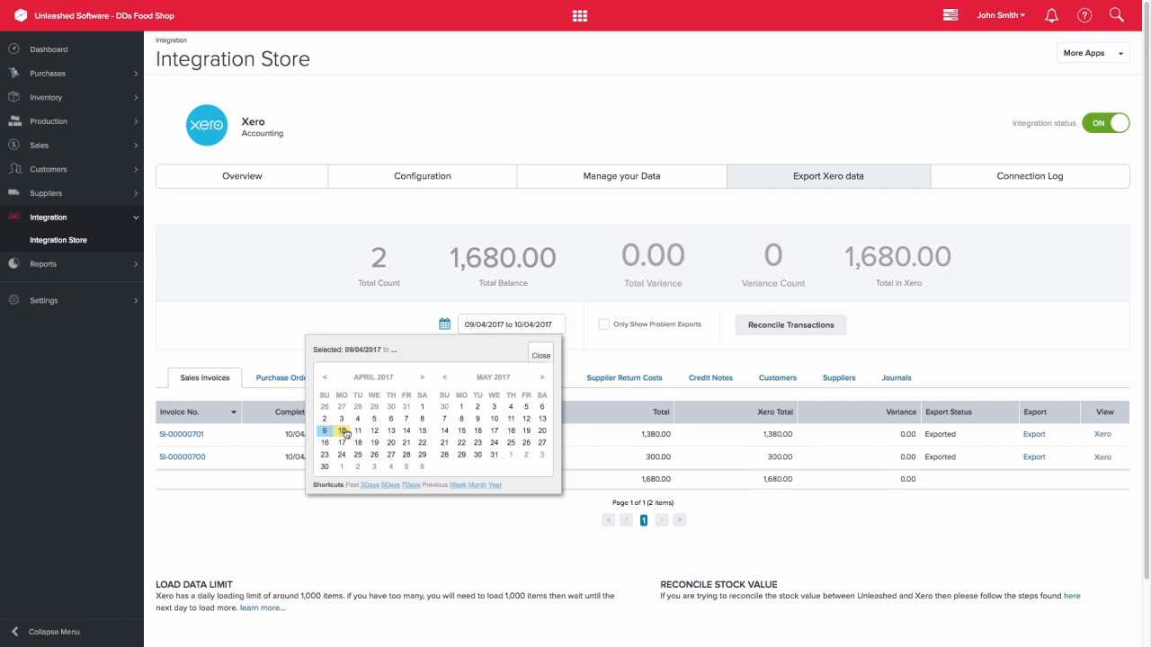
left_click(540, 353)
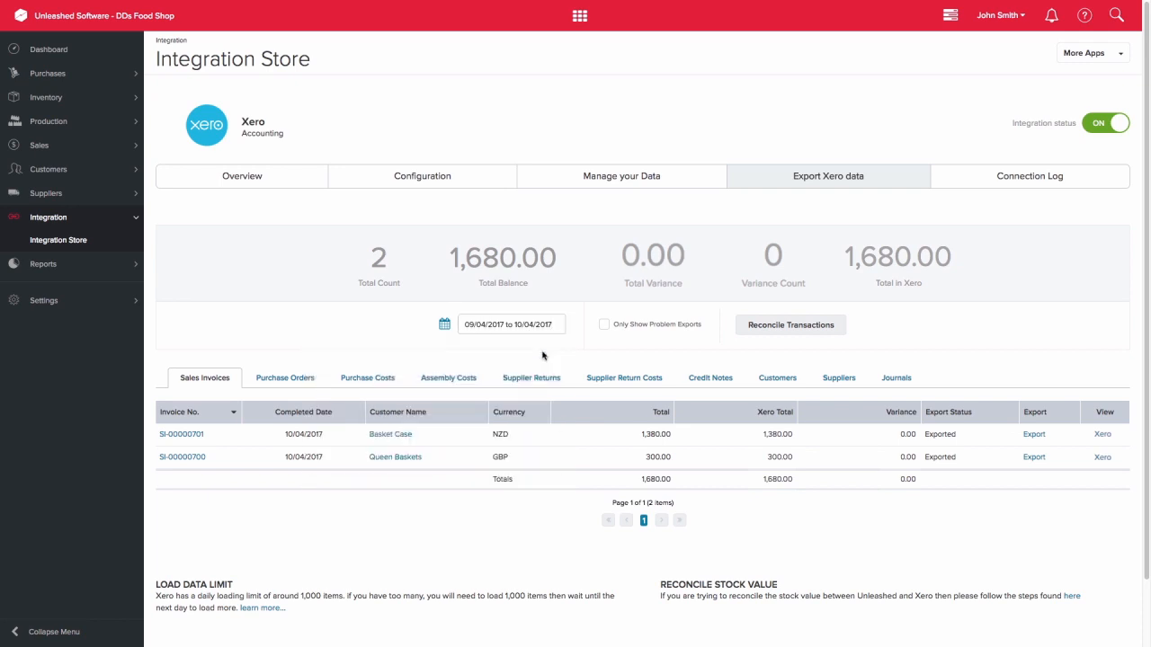